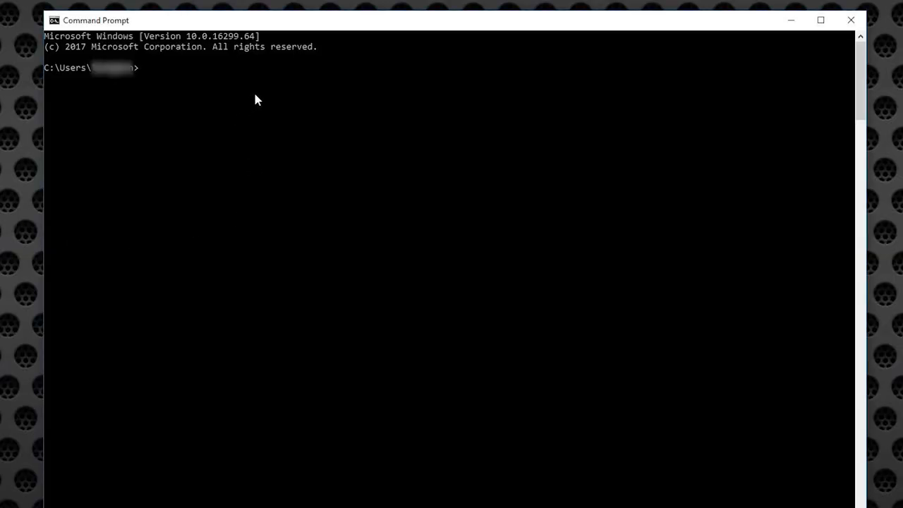
# Step: Run ipconfig and mark the Ethernet adapter's 169.254.108.163 autoconfiguration address
pyautogui.write('ipconfig')
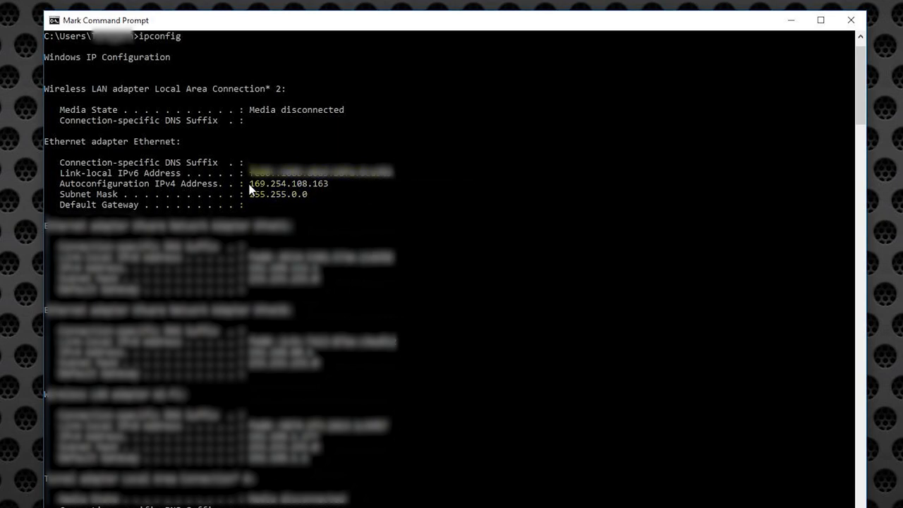
pyautogui.moveTo(249, 183); pyautogui.dragTo(327, 184)
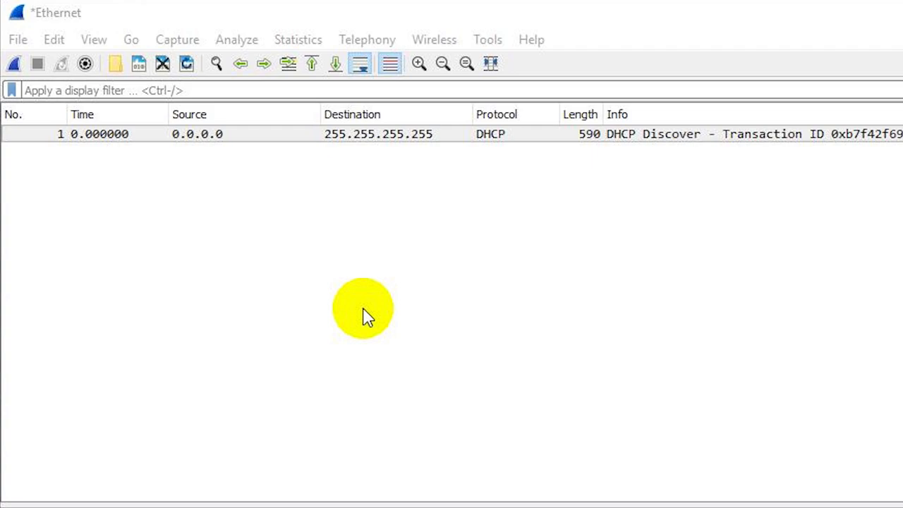
pyautogui.moveTo(398, 344)
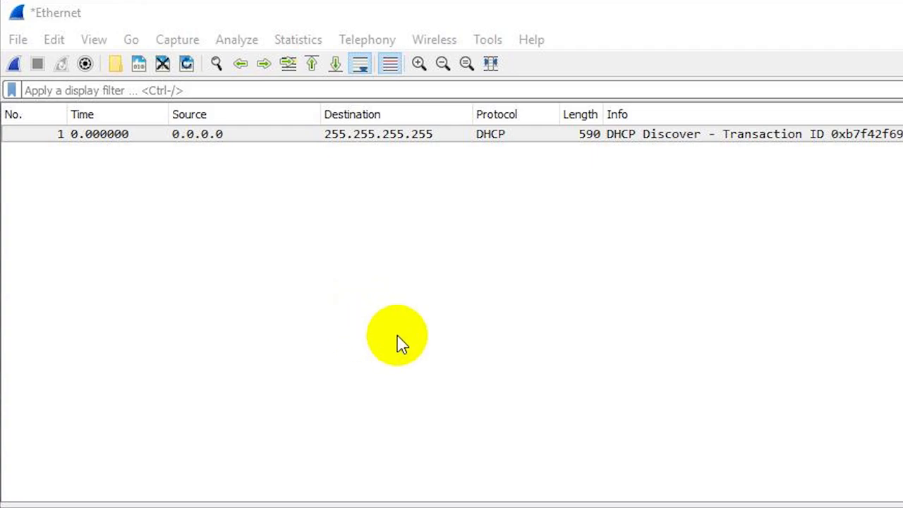
pyautogui.moveTo(342, 176)
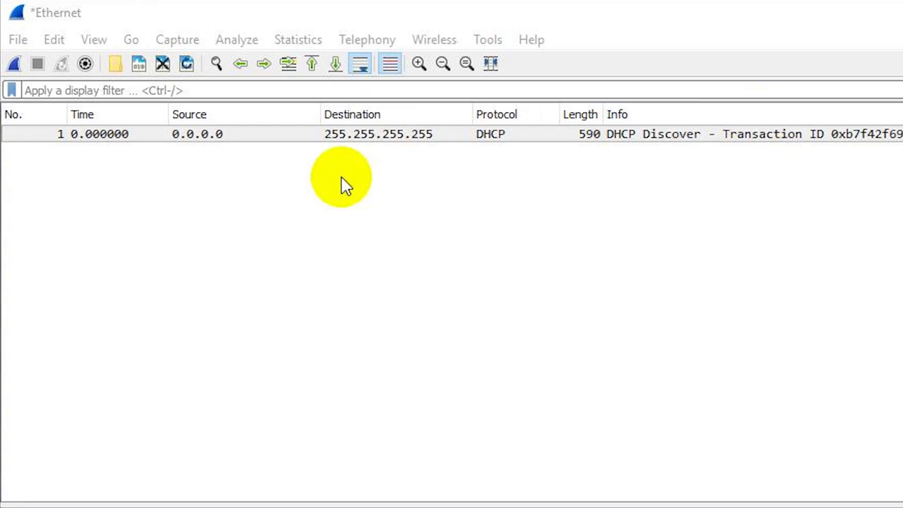
pyautogui.moveTo(578, 180)
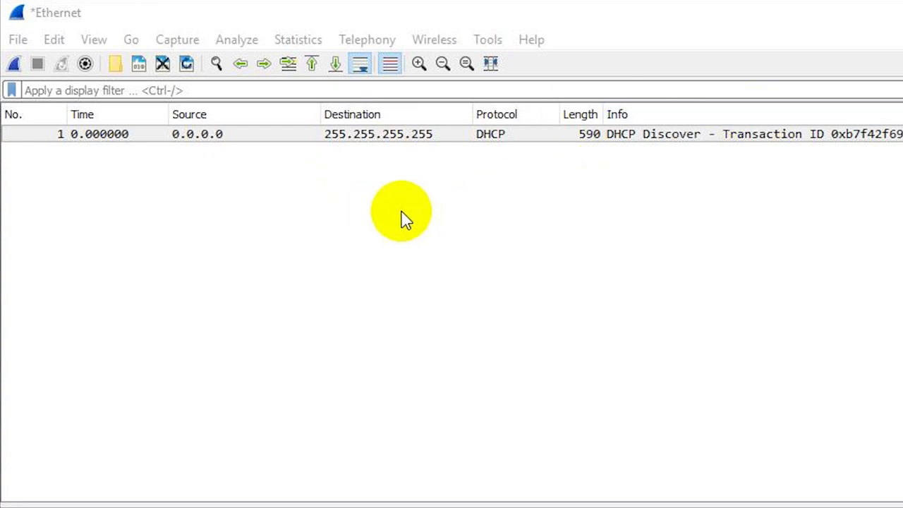
pyautogui.moveTo(392, 28)
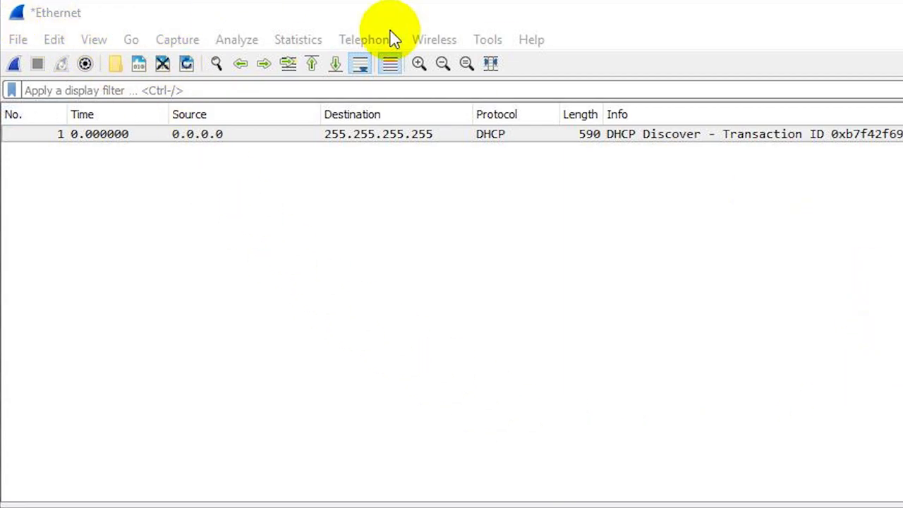
pyautogui.moveTo(138, 176)
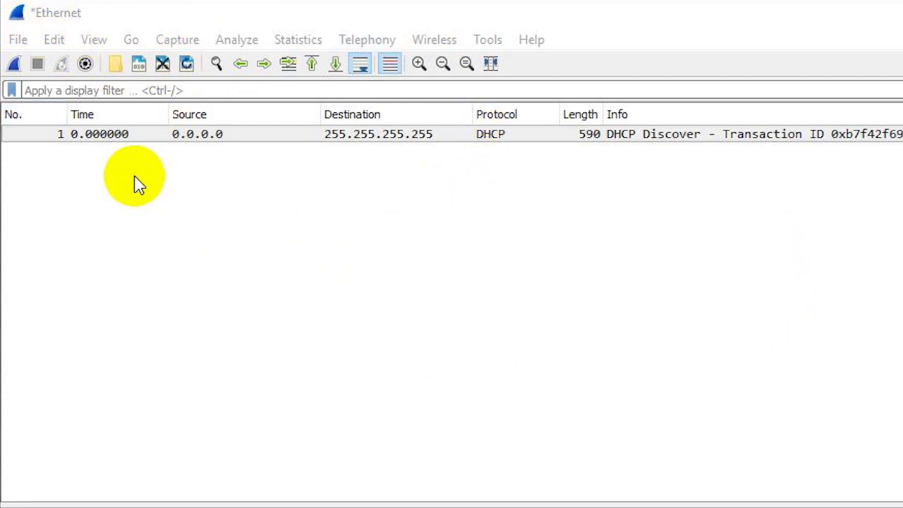
pyautogui.moveTo(256, 154)
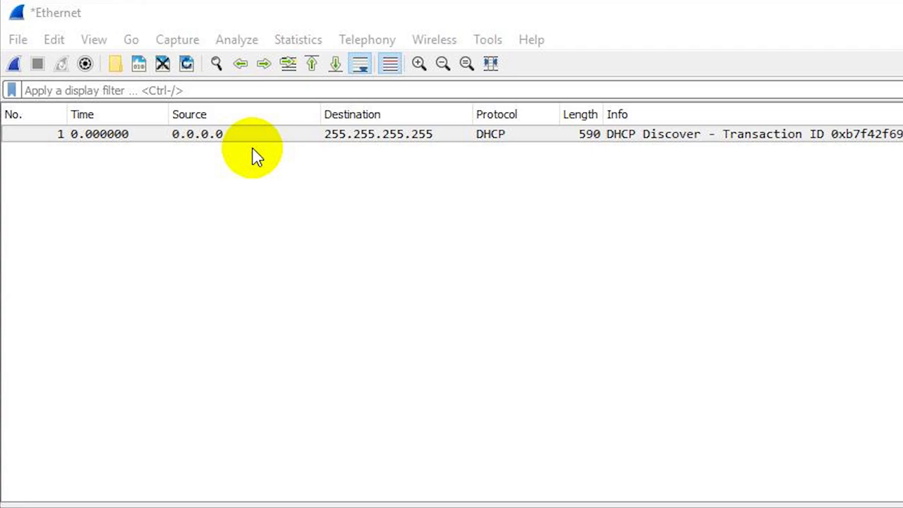
pyautogui.moveTo(479, 158)
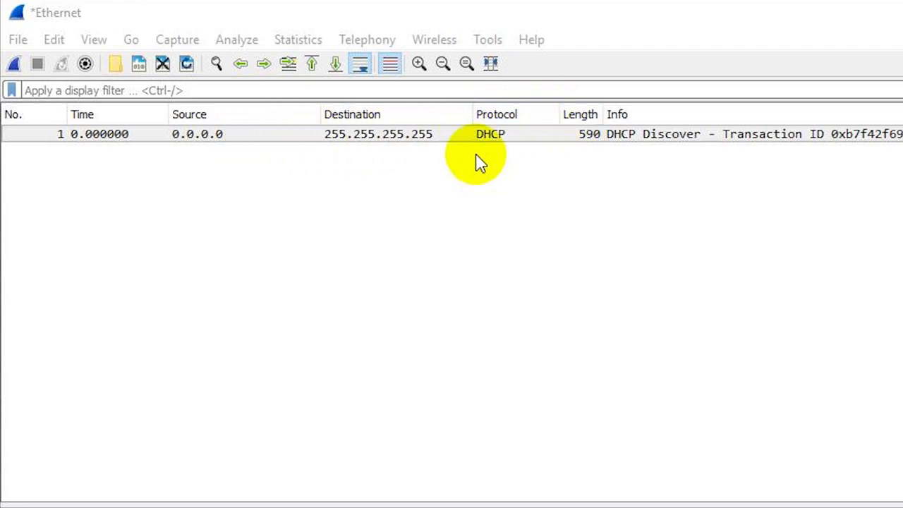
pyautogui.moveTo(618, 296)
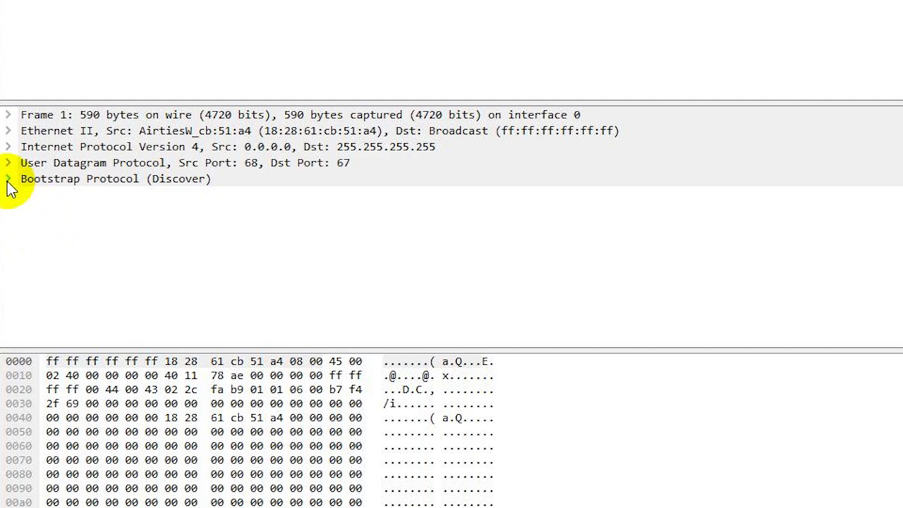
# Step: Expand the DHCP Discover down to Option (12), revealing host name skywirelessconnector
pyautogui.click(9, 177)
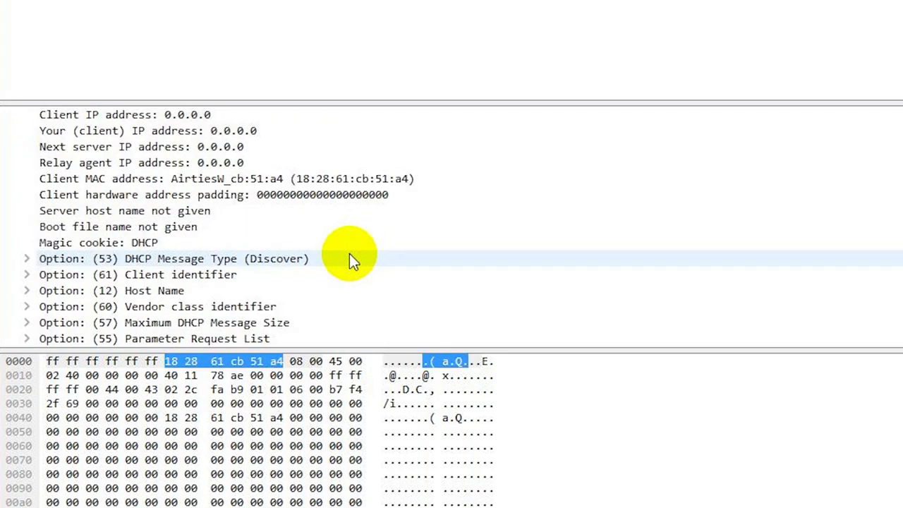
pyautogui.moveTo(35, 290)
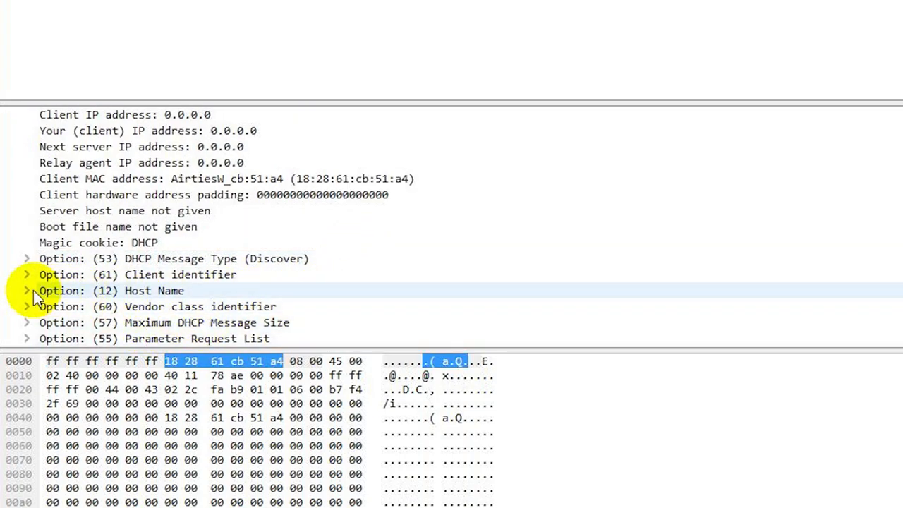
pyautogui.click(27, 291)
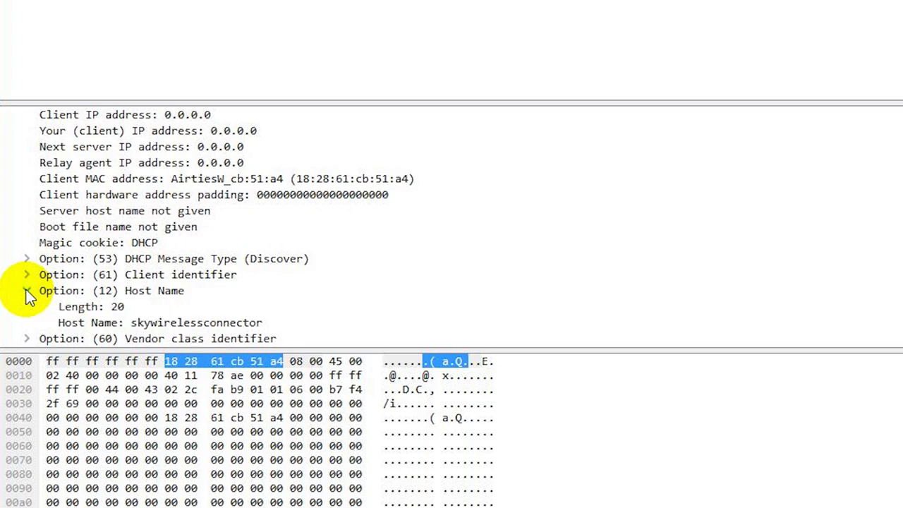
pyautogui.click(25, 291)
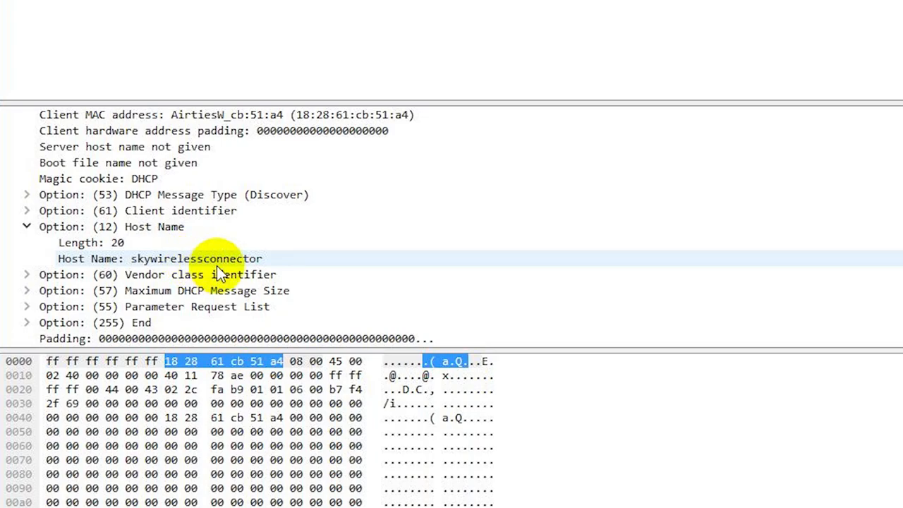
pyautogui.moveTo(271, 265)
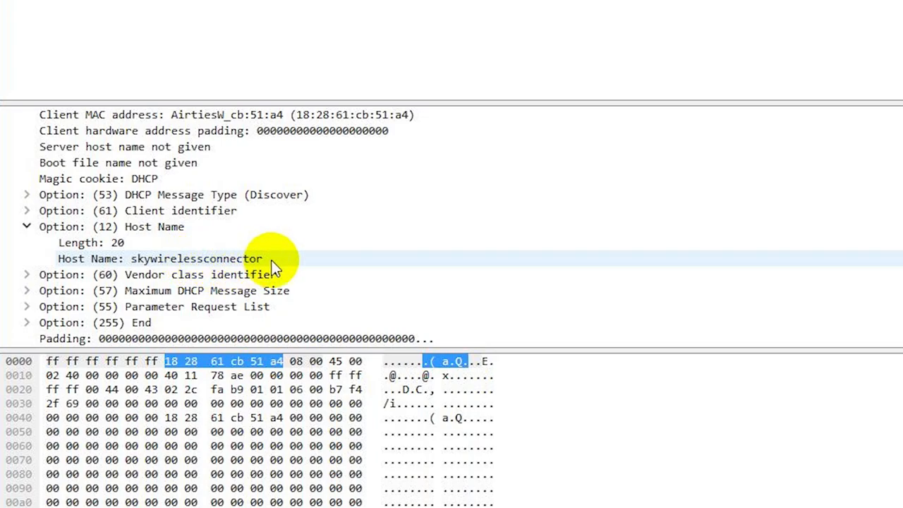
pyautogui.moveTo(127, 267)
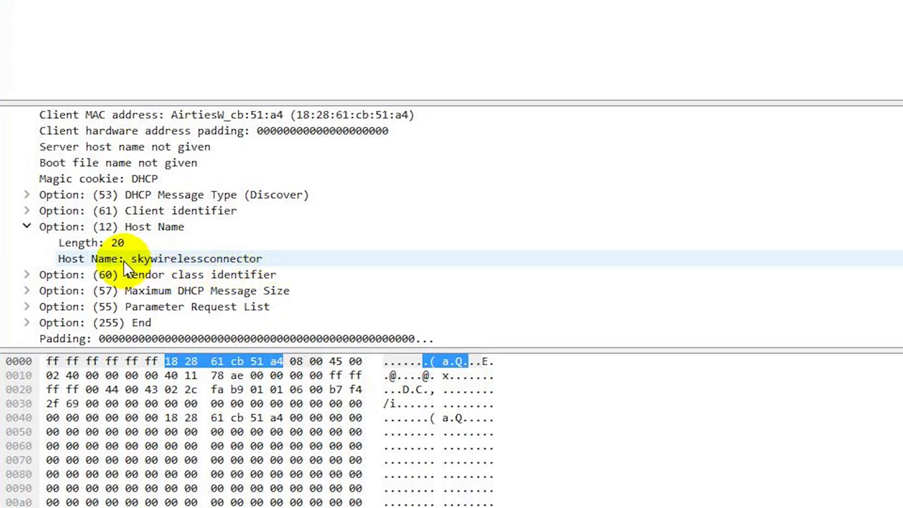
pyautogui.moveTo(212, 261)
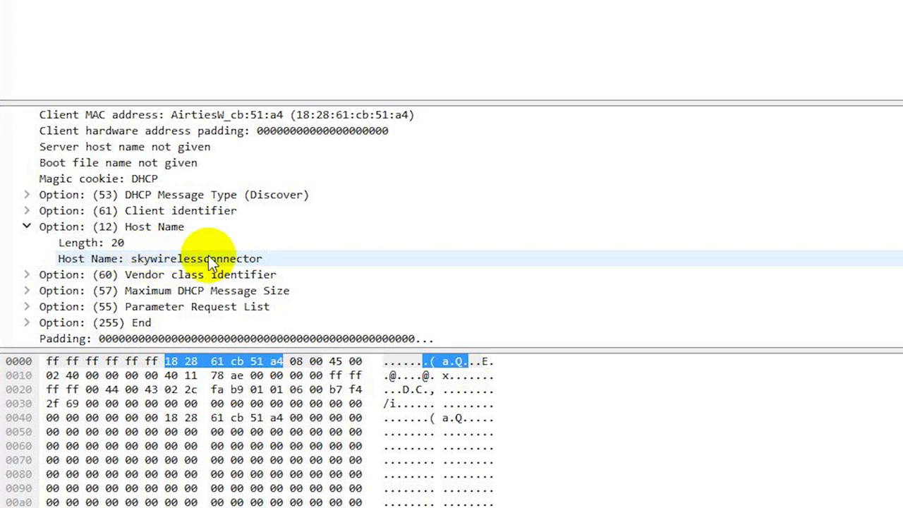
pyautogui.moveTo(283, 271)
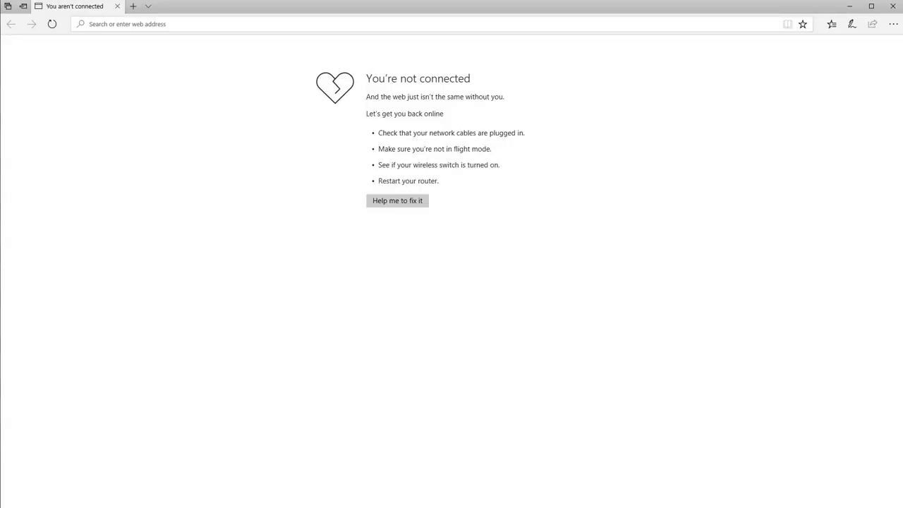
pyautogui.click(150, 22)
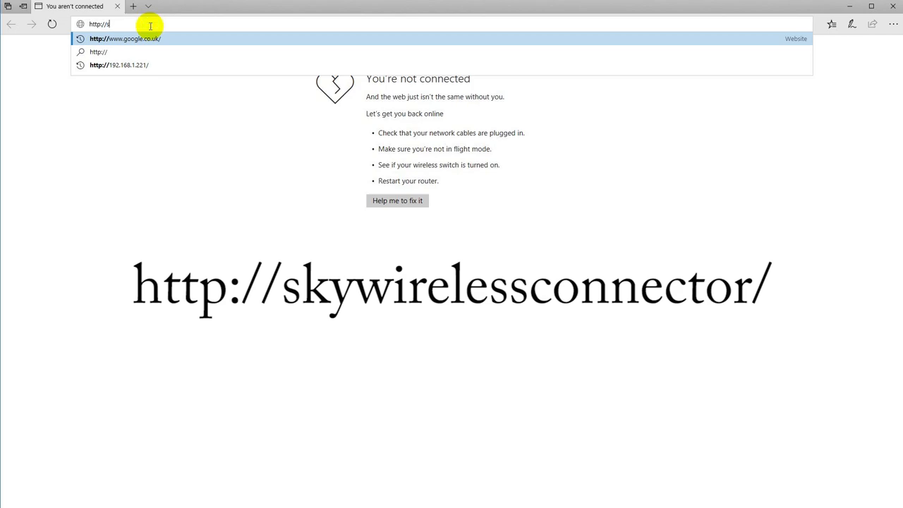
pyautogui.write('ku')
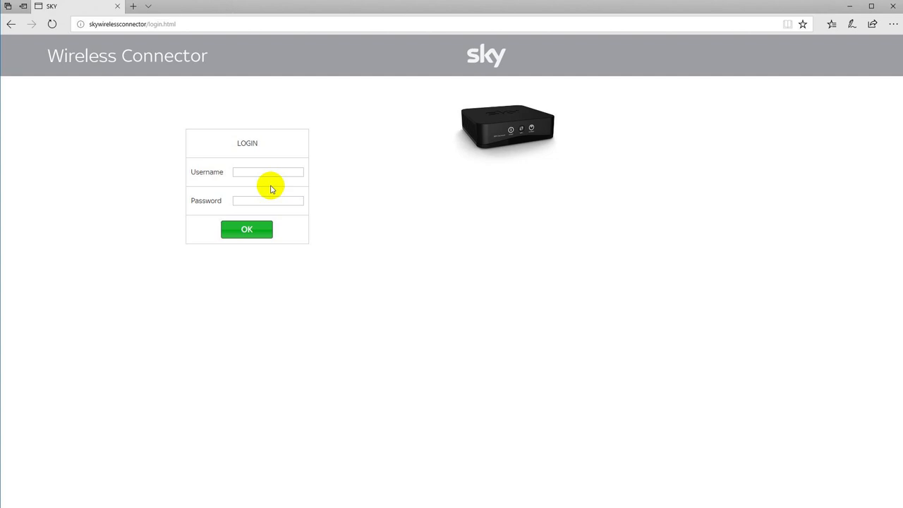
pyautogui.moveTo(248, 183)
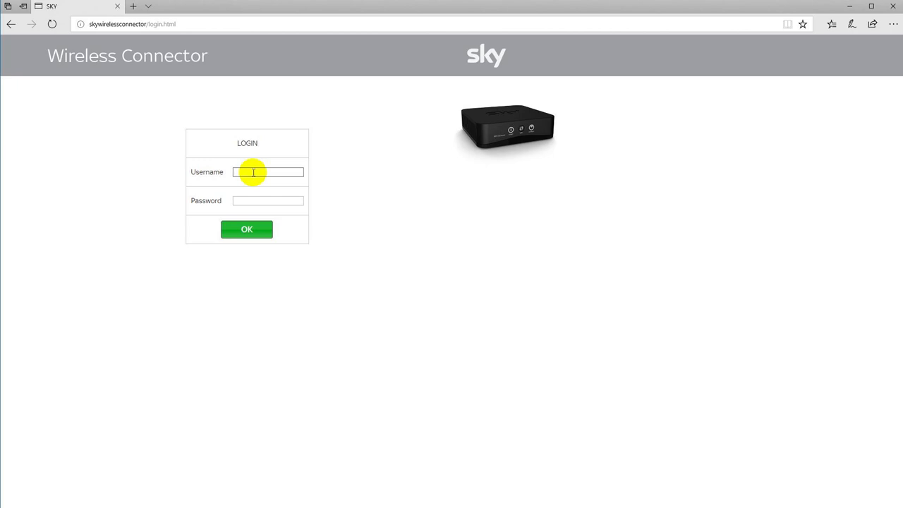
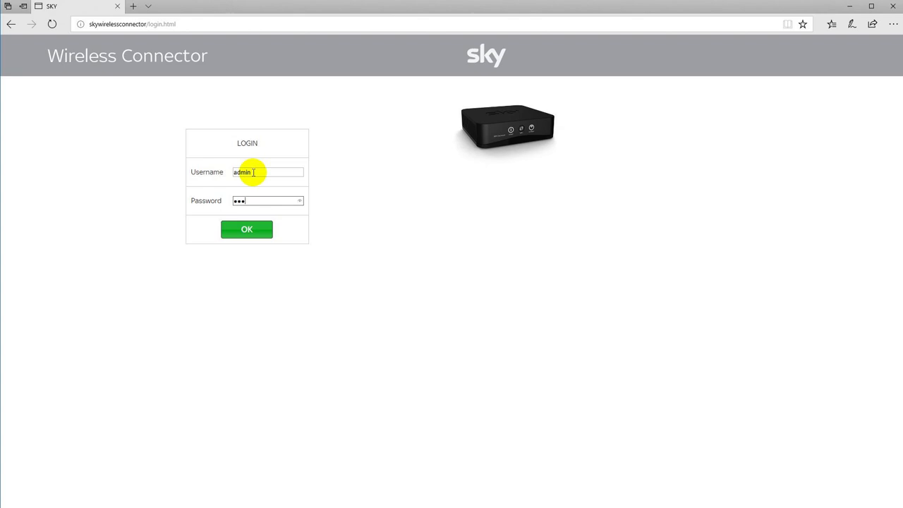
# Step: Log in as admin, then re-authenticate as admin to reach the Wireless Settings page
pyautogui.click(246, 228)
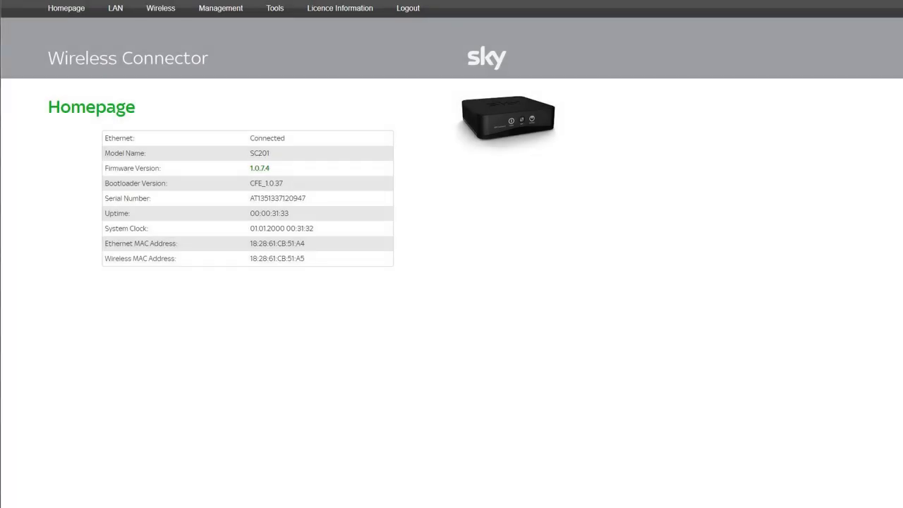
pyautogui.moveTo(40, 181)
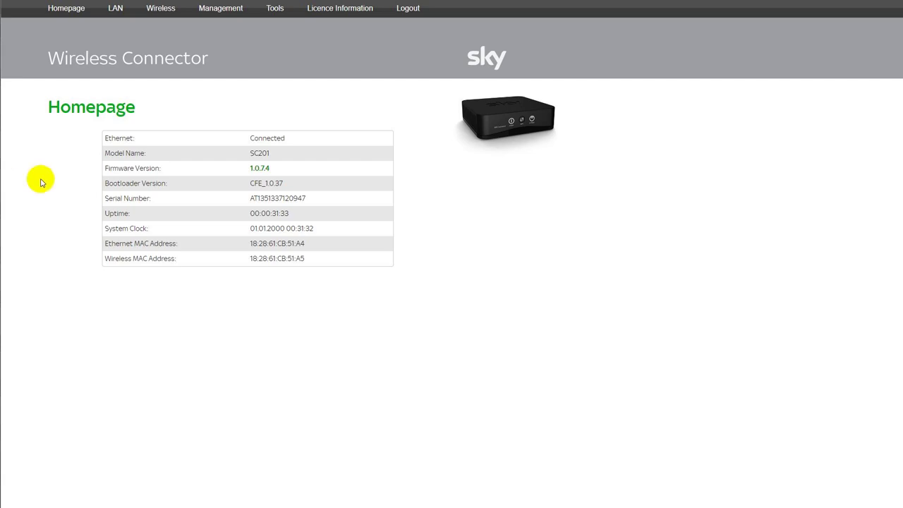
pyautogui.moveTo(398, 271)
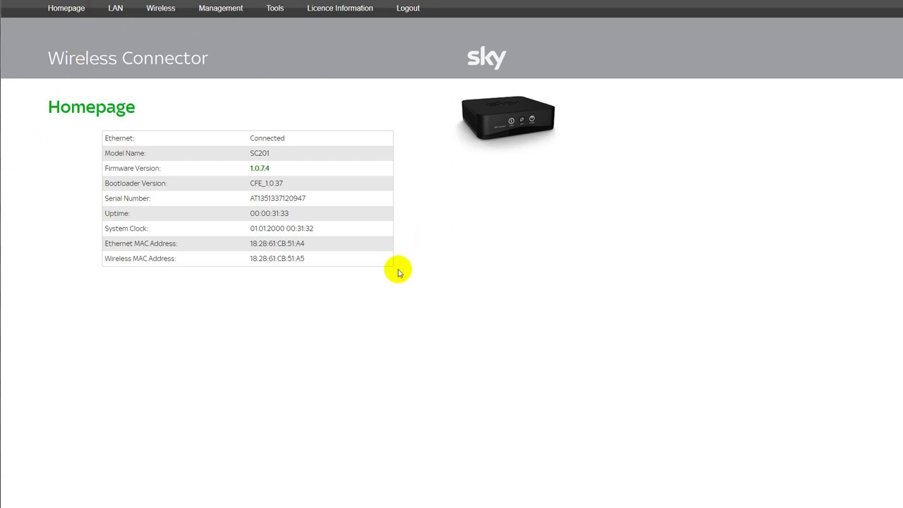
pyautogui.moveTo(358, 236)
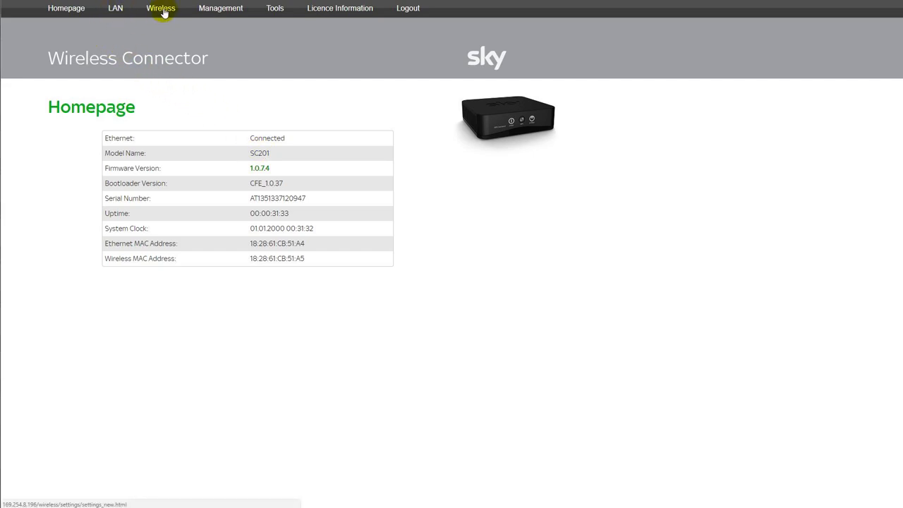
pyautogui.click(161, 9)
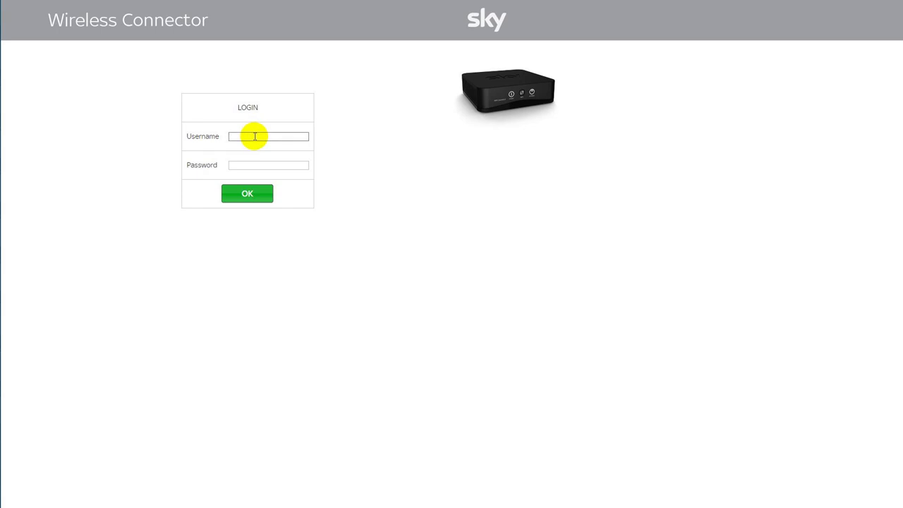
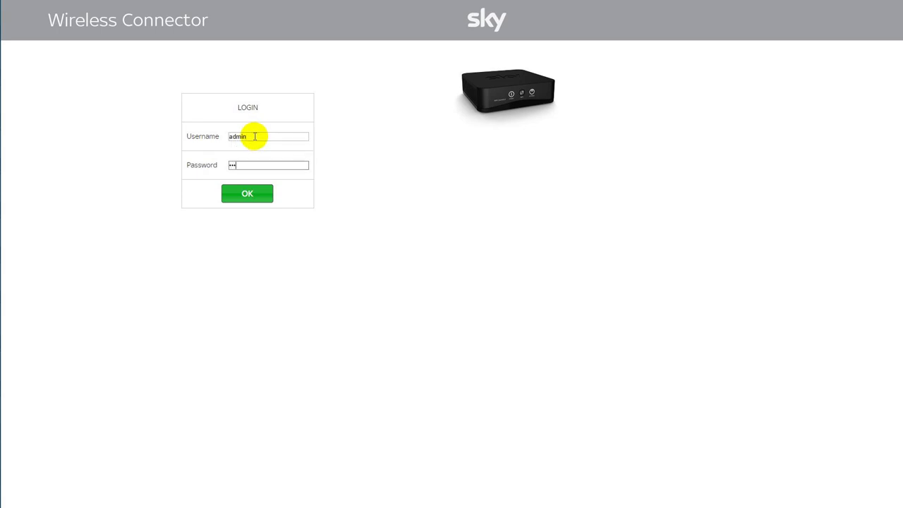
pyautogui.click(247, 193)
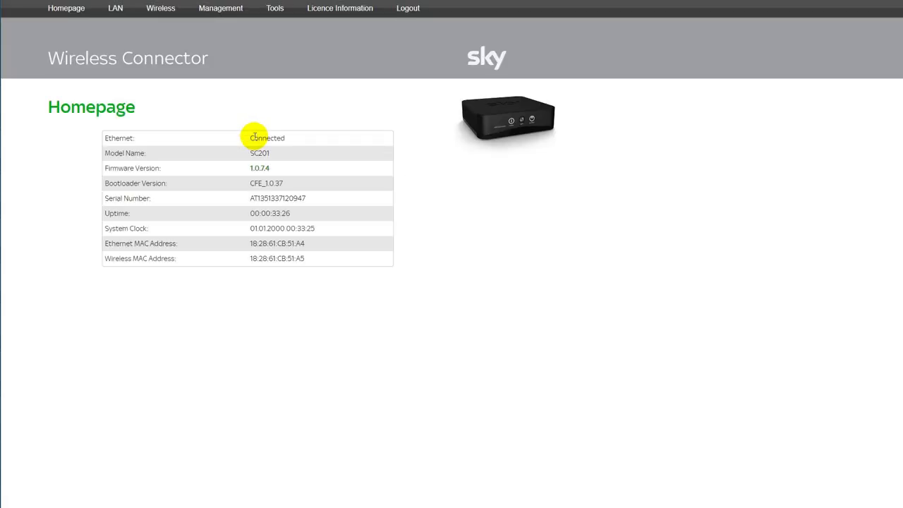
pyautogui.click(161, 9)
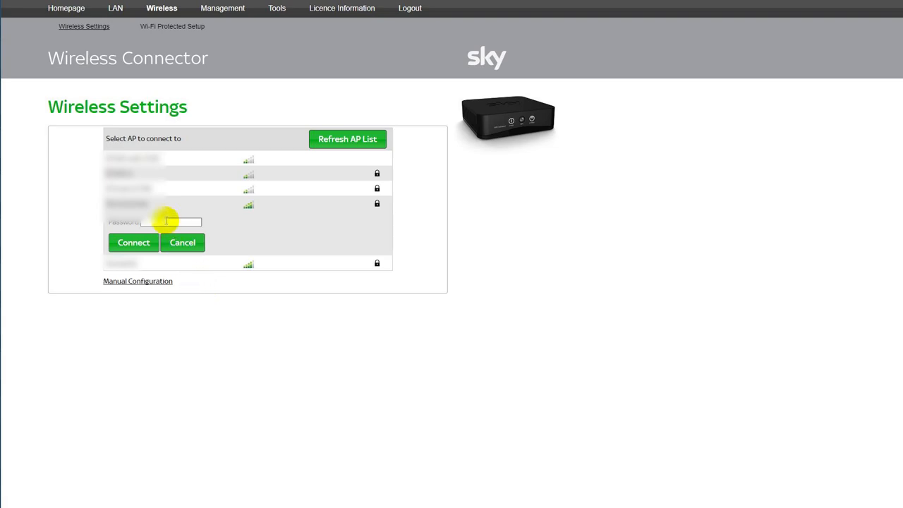
# Step: Enter the network password and confirm joining the selected Wi-Fi access point
pyautogui.write('password')
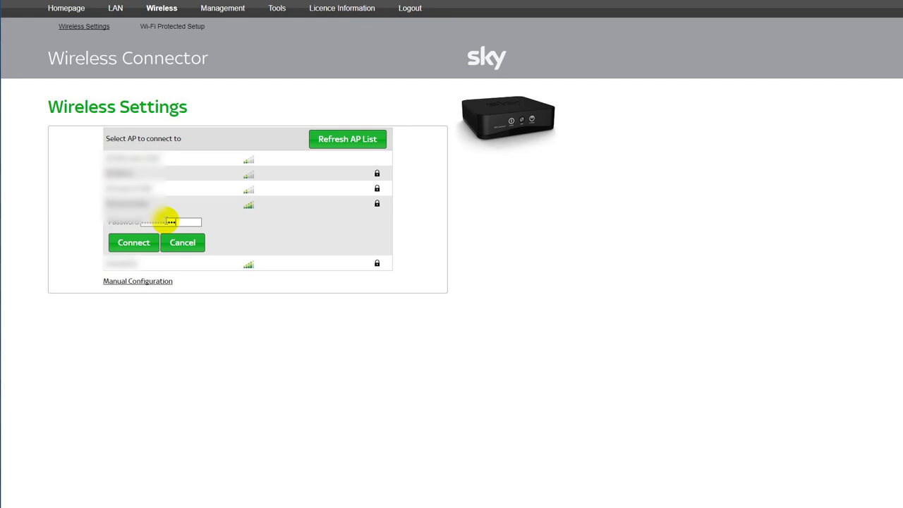
pyautogui.click(132, 243)
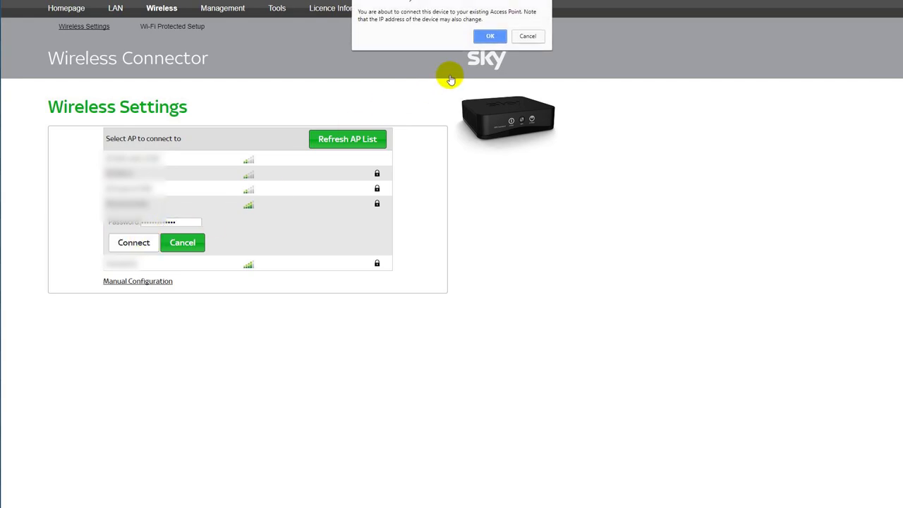
pyautogui.click(489, 37)
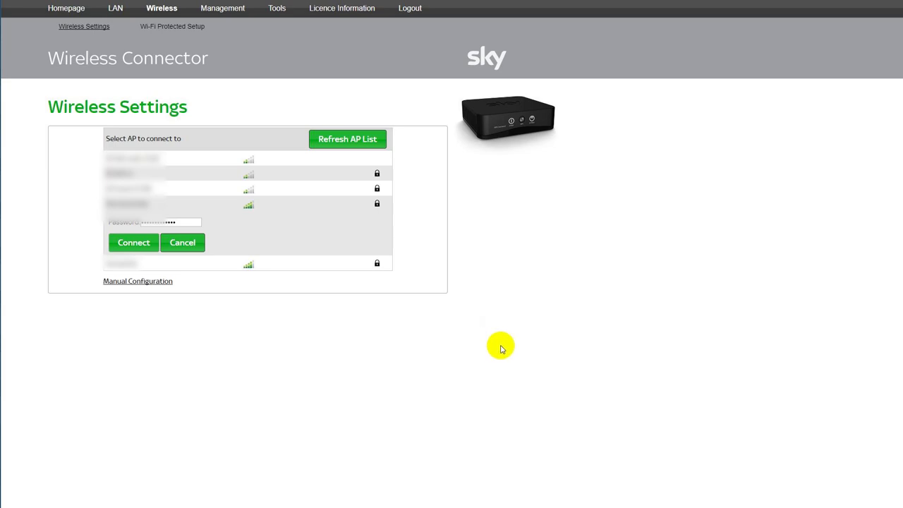
pyautogui.click(133, 243)
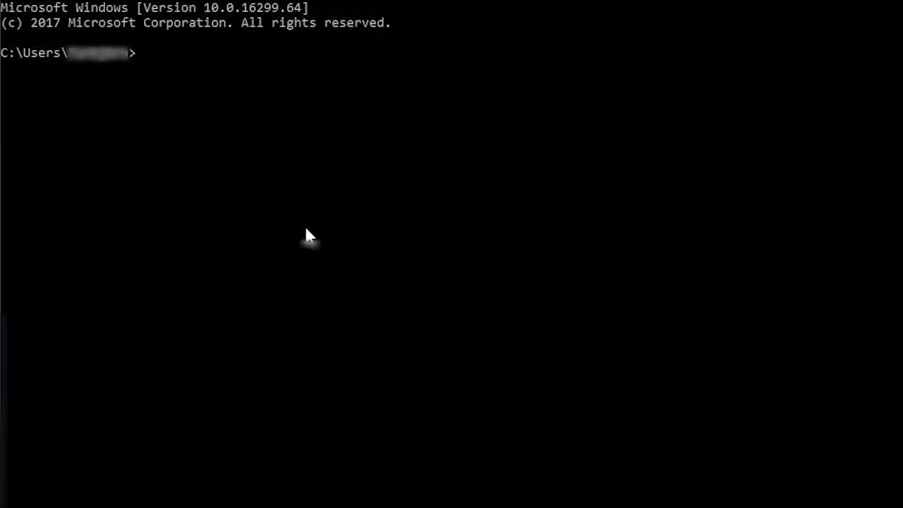
# Step: Run ipconfig again, showing Ethernet IPv4 192.168.1.210 with gateway 192.168.1.1
pyautogui.write('ipconfig')
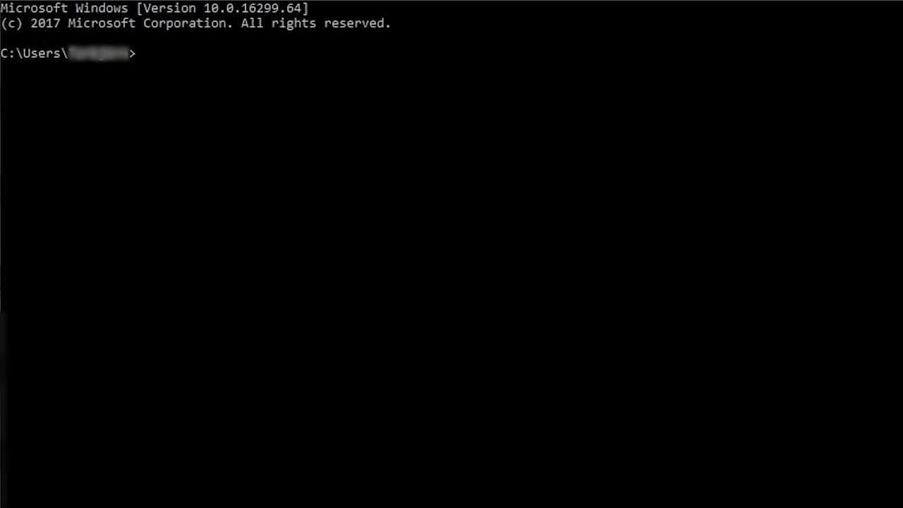
pyautogui.moveTo(467, 181)
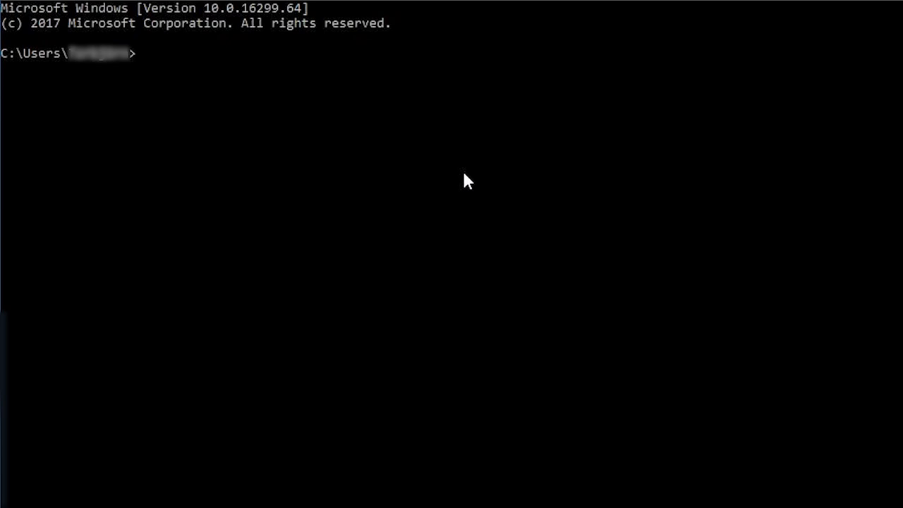
pyautogui.write('ipconfig')
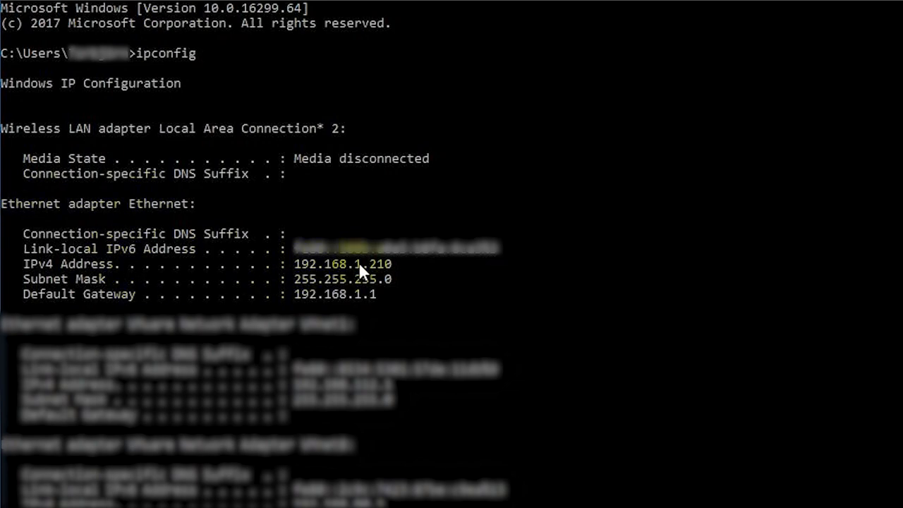
pyautogui.moveTo(402, 360)
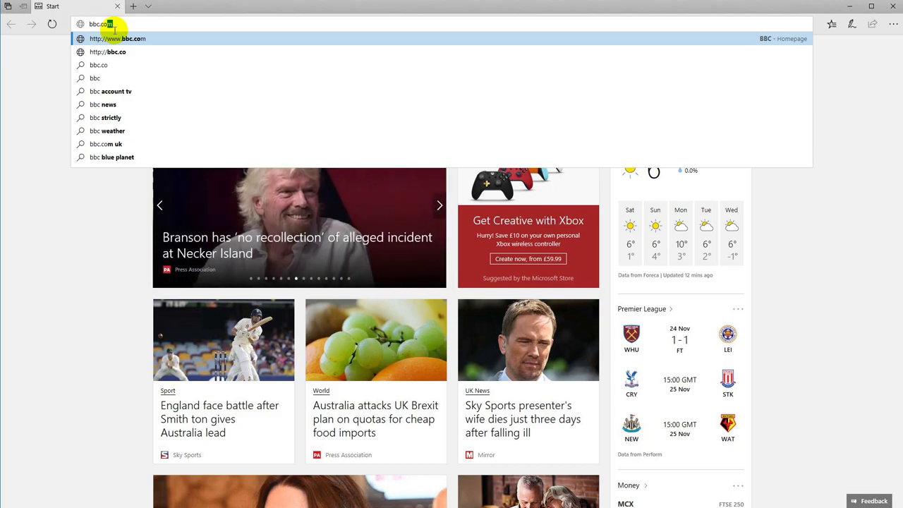
# Step: Load the BBC homepage from the bbc.com address-bar suggestion
pyautogui.click(118, 38)
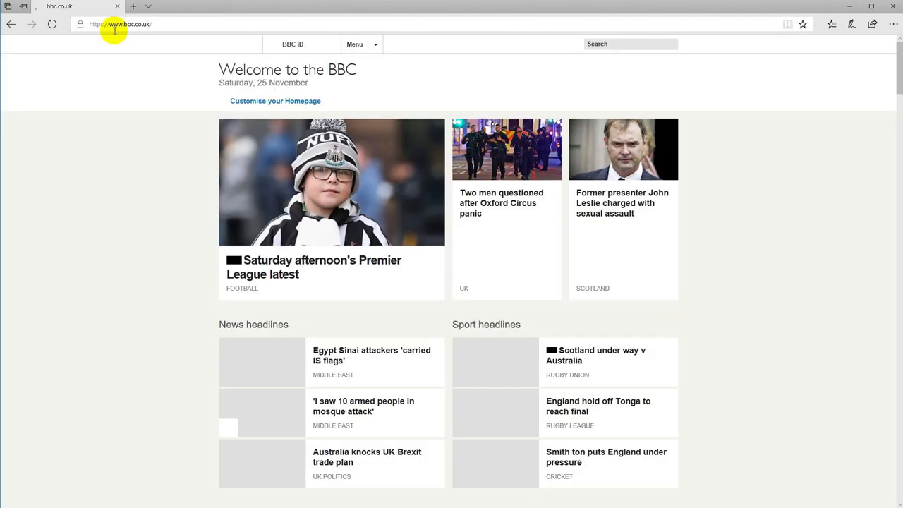